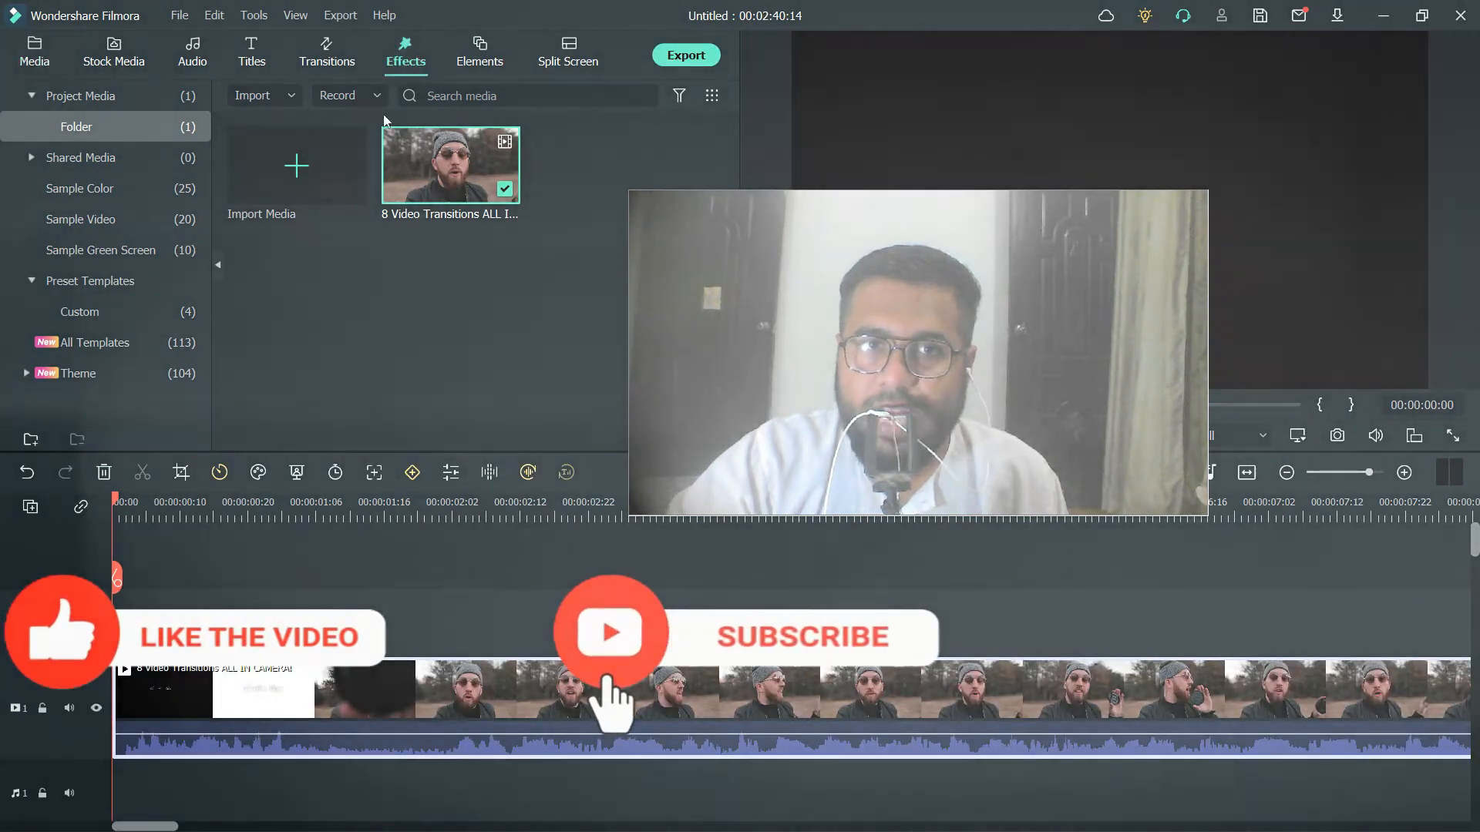
- Add the Big Eyes AR sticker from Effects > AR Stickers above the clip and preview it
{"action": "left_click", "coordinate": [405, 52]}
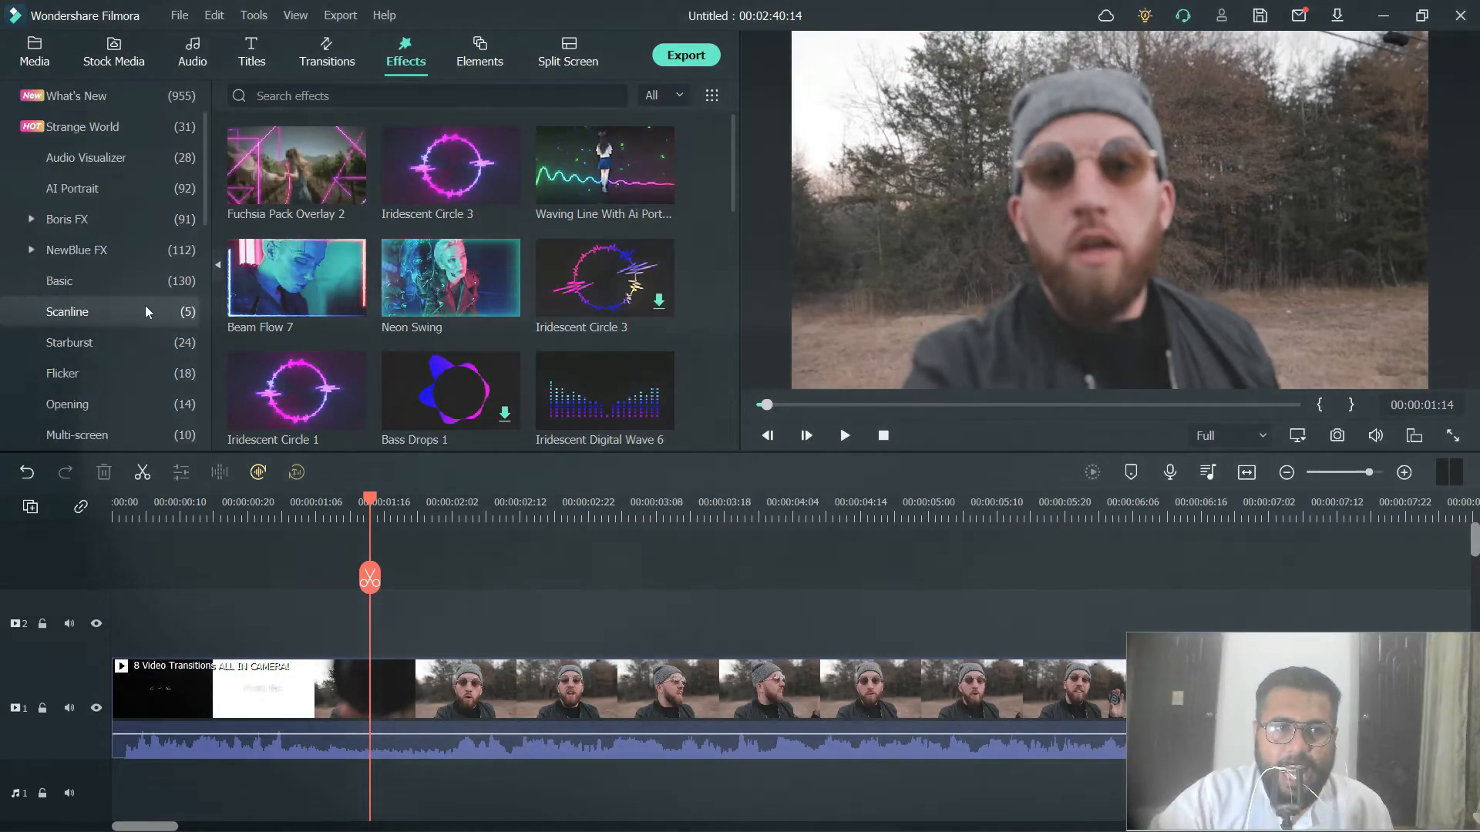
{"action": "scroll", "scroll_direction": "down", "scroll_amount": 3}
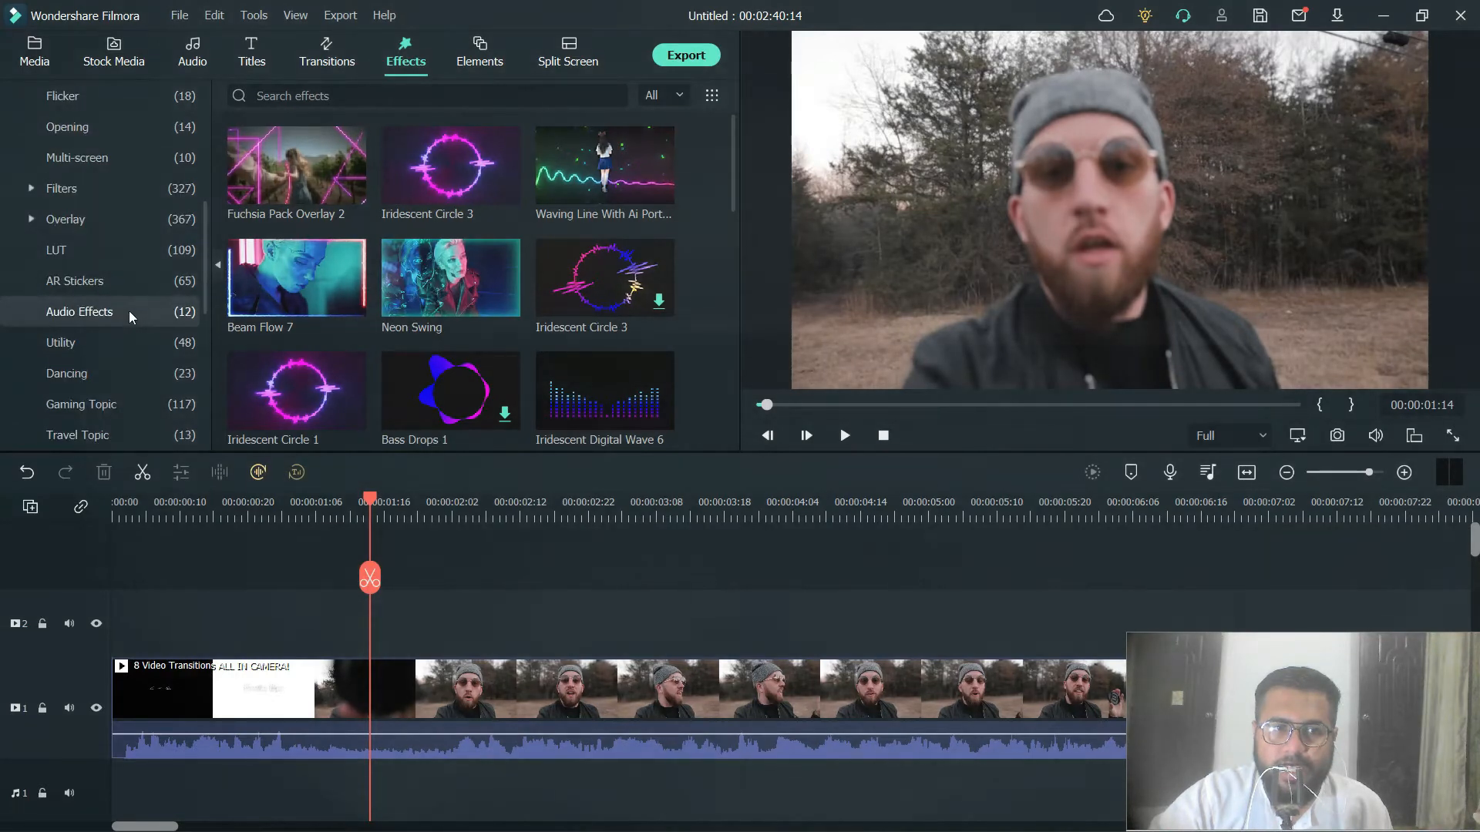
{"action": "left_click", "coordinate": [74, 280]}
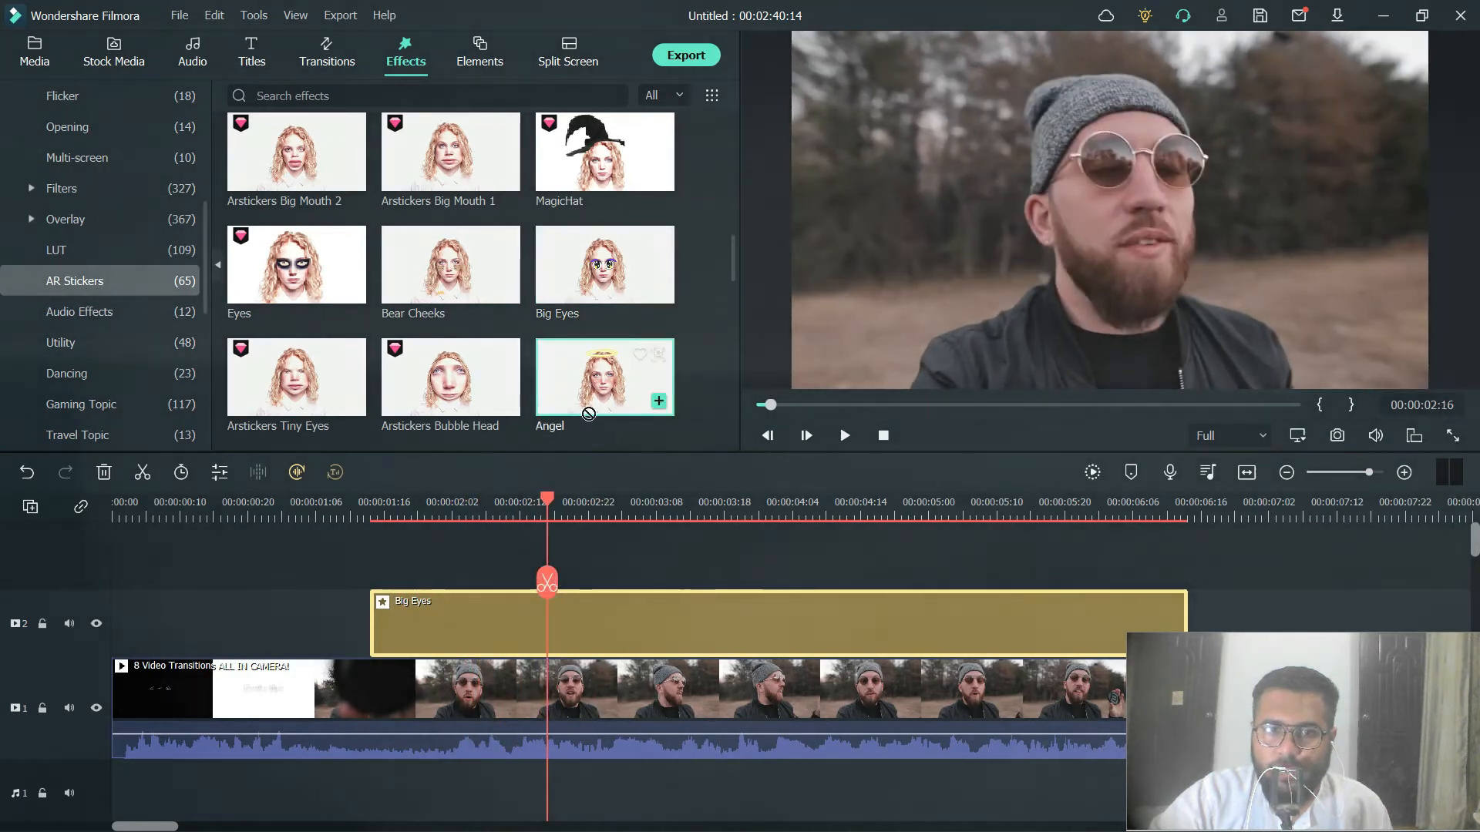
{"action": "left_click", "coordinate": [658, 401]}
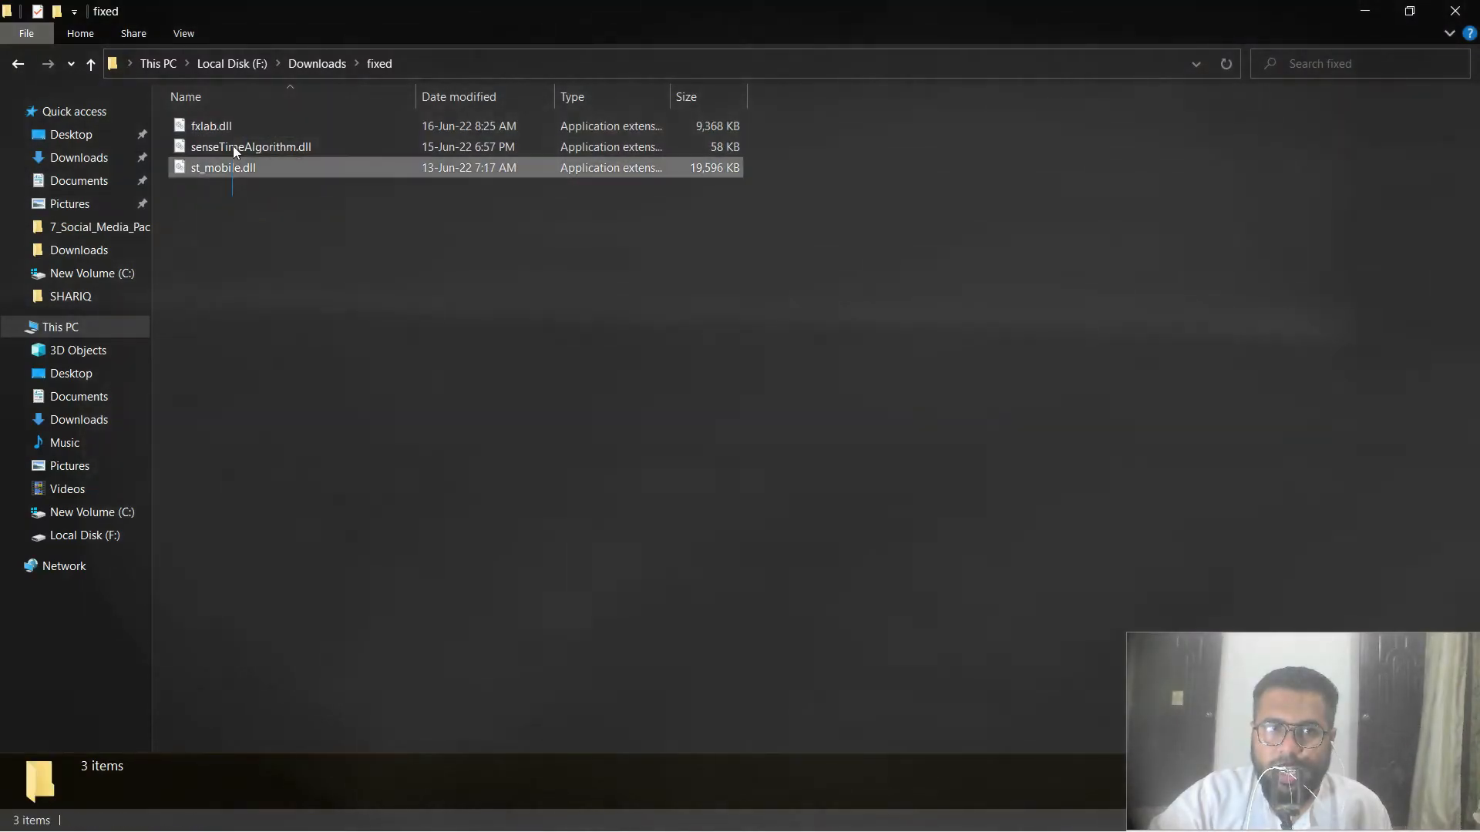
- Copy the three selected DLL files and browse into C: > Program Files > Wondershare
{"action": "right_click", "coordinate": [235, 167]}
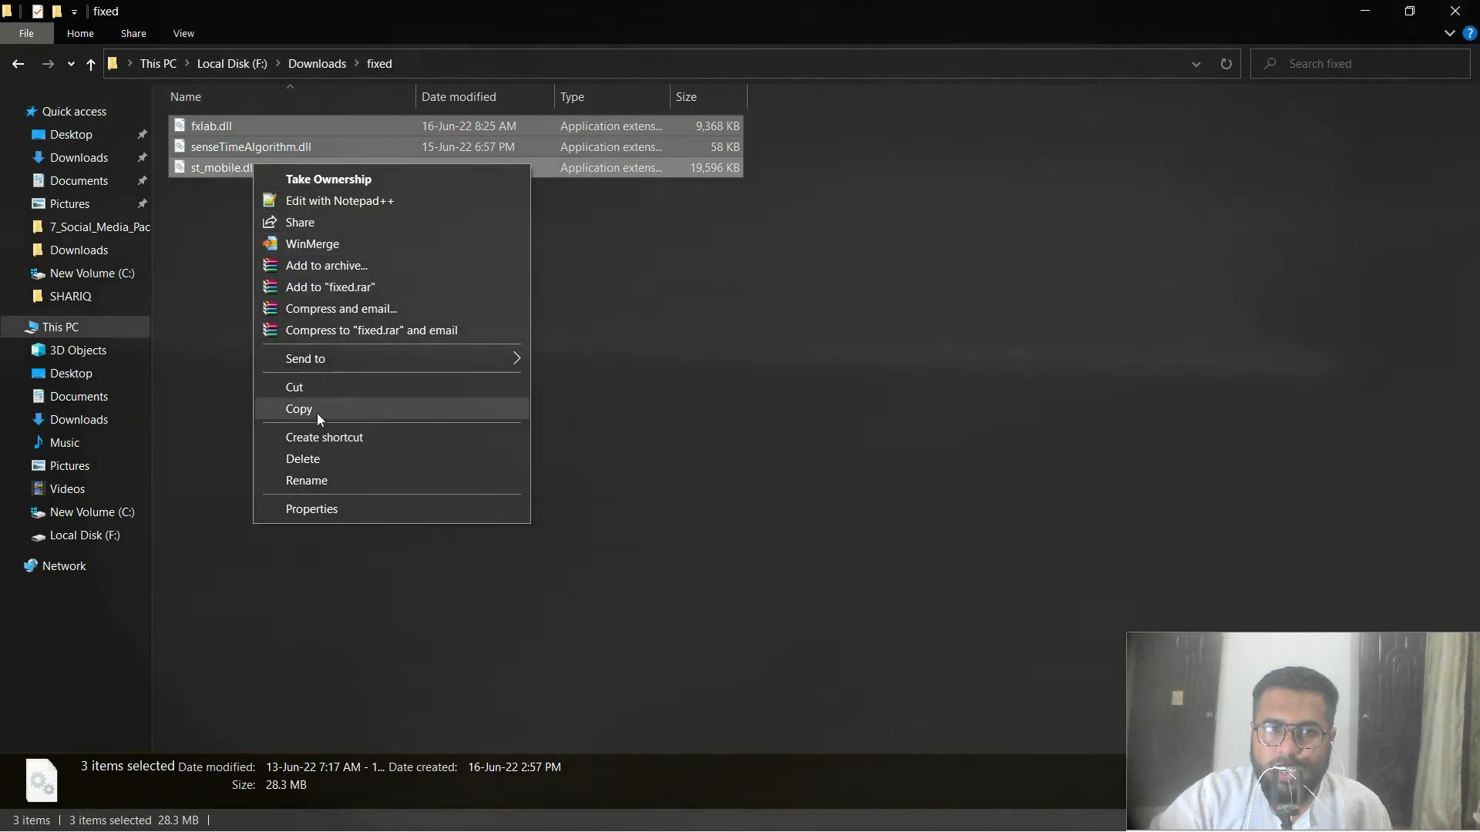
{"action": "left_click", "coordinate": [298, 409]}
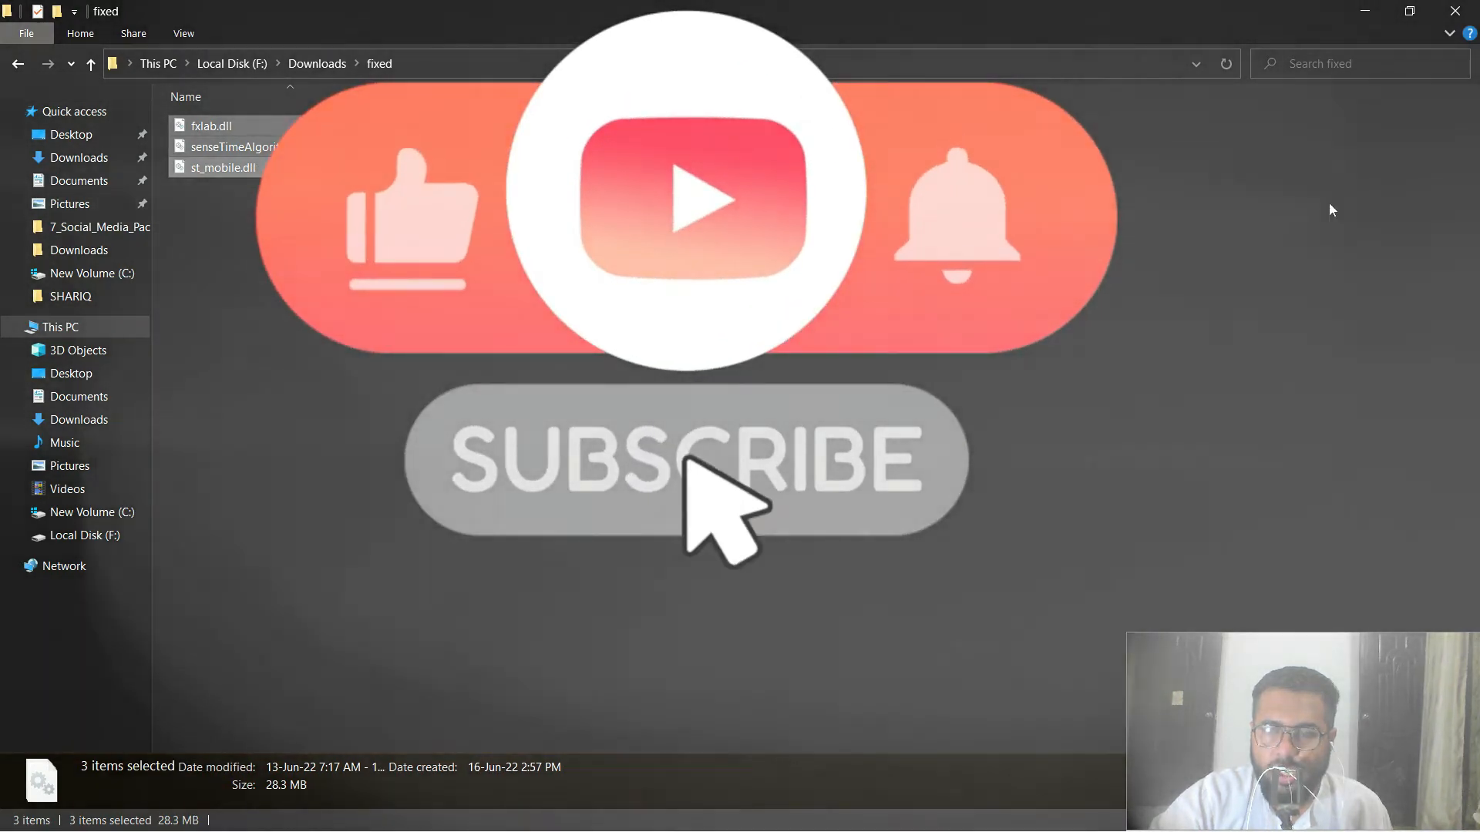
{"action": "left_click", "coordinate": [91, 511]}
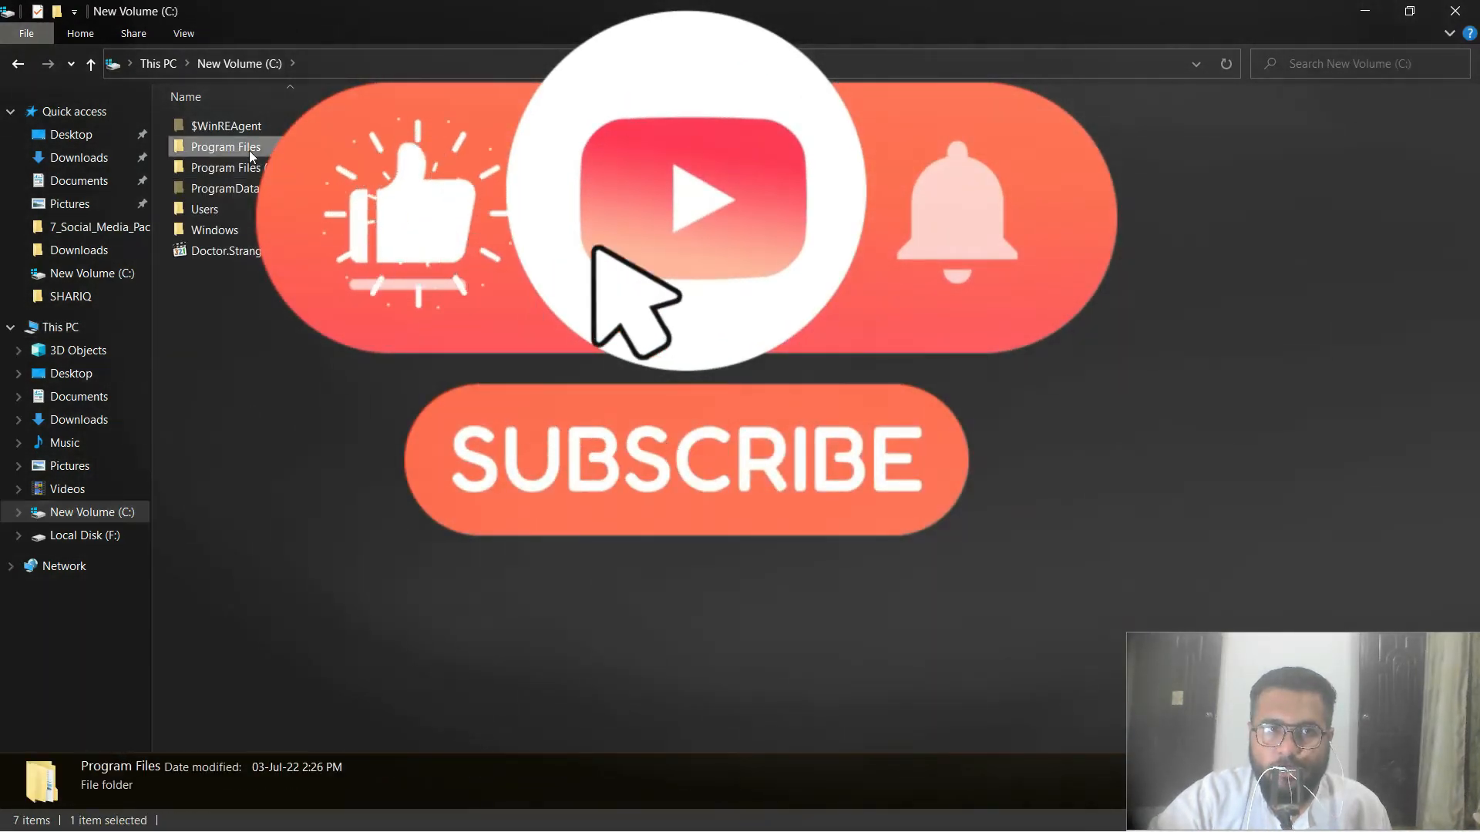
{"action": "double_click", "coordinate": [223, 147]}
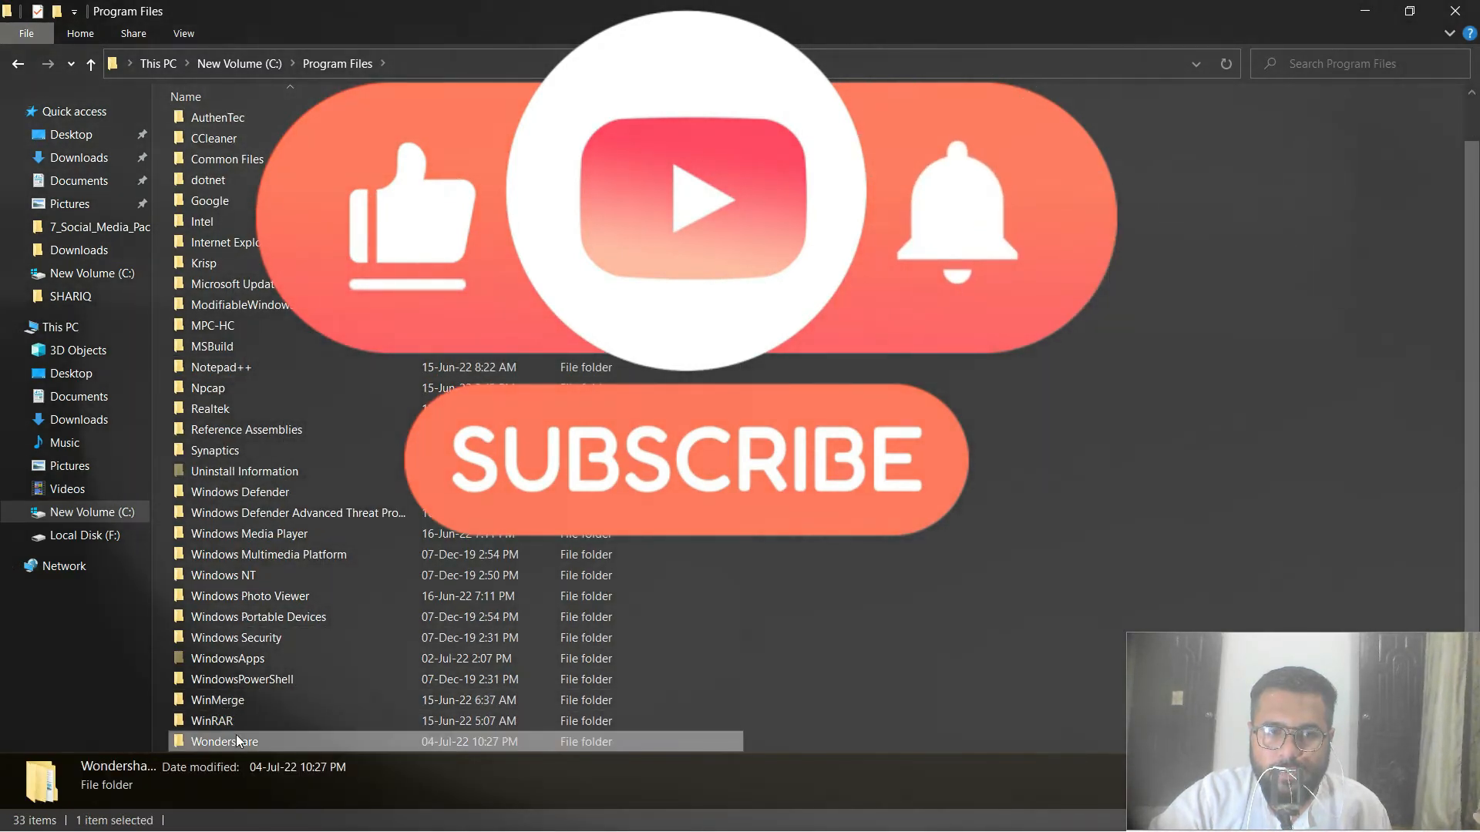
{"action": "double_click", "coordinate": [225, 741]}
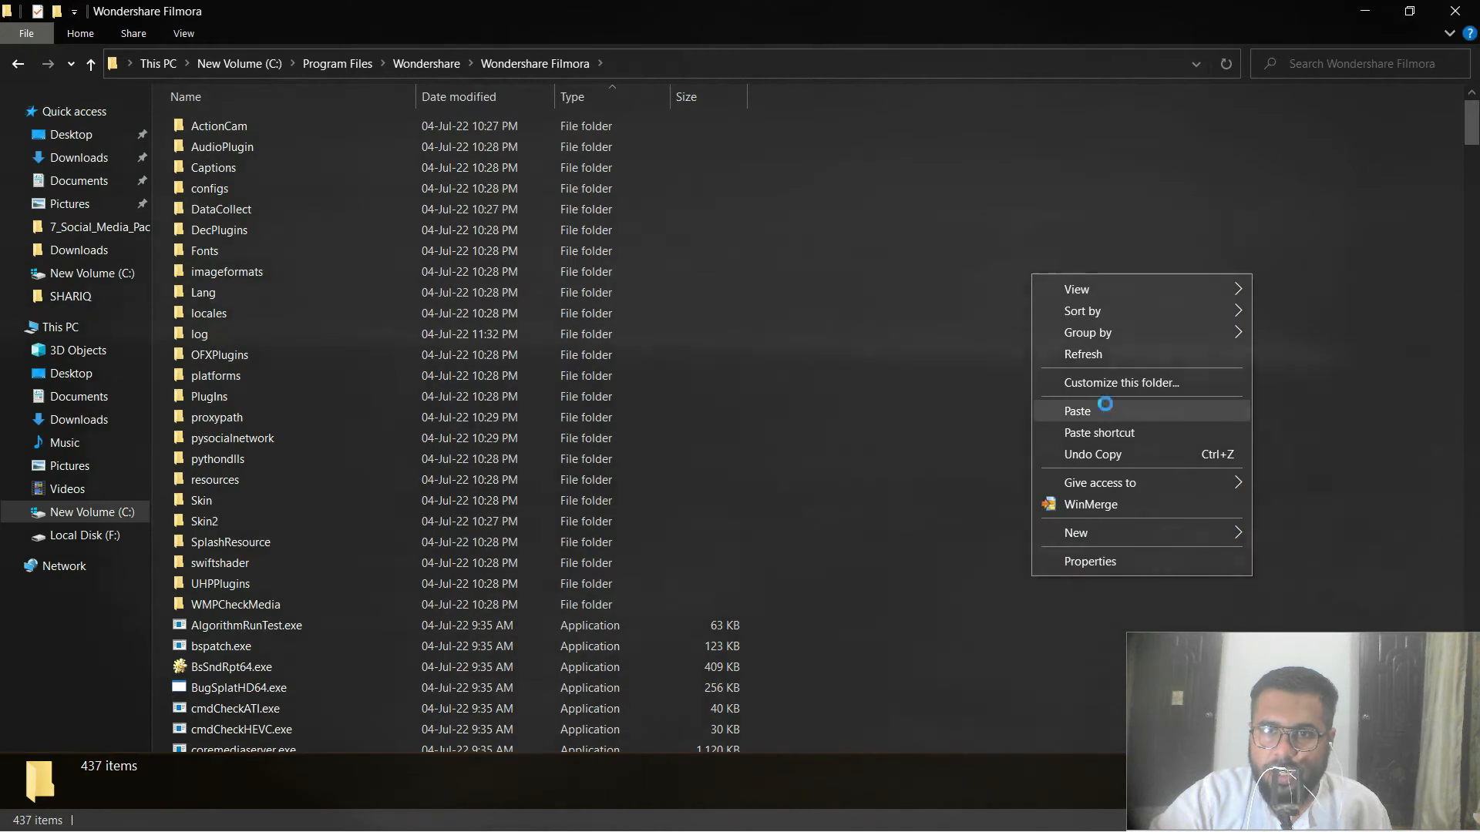
- Paste the DLLs into the Filmora folder, replacing existing files for all items
{"action": "left_click", "coordinate": [1077, 410]}
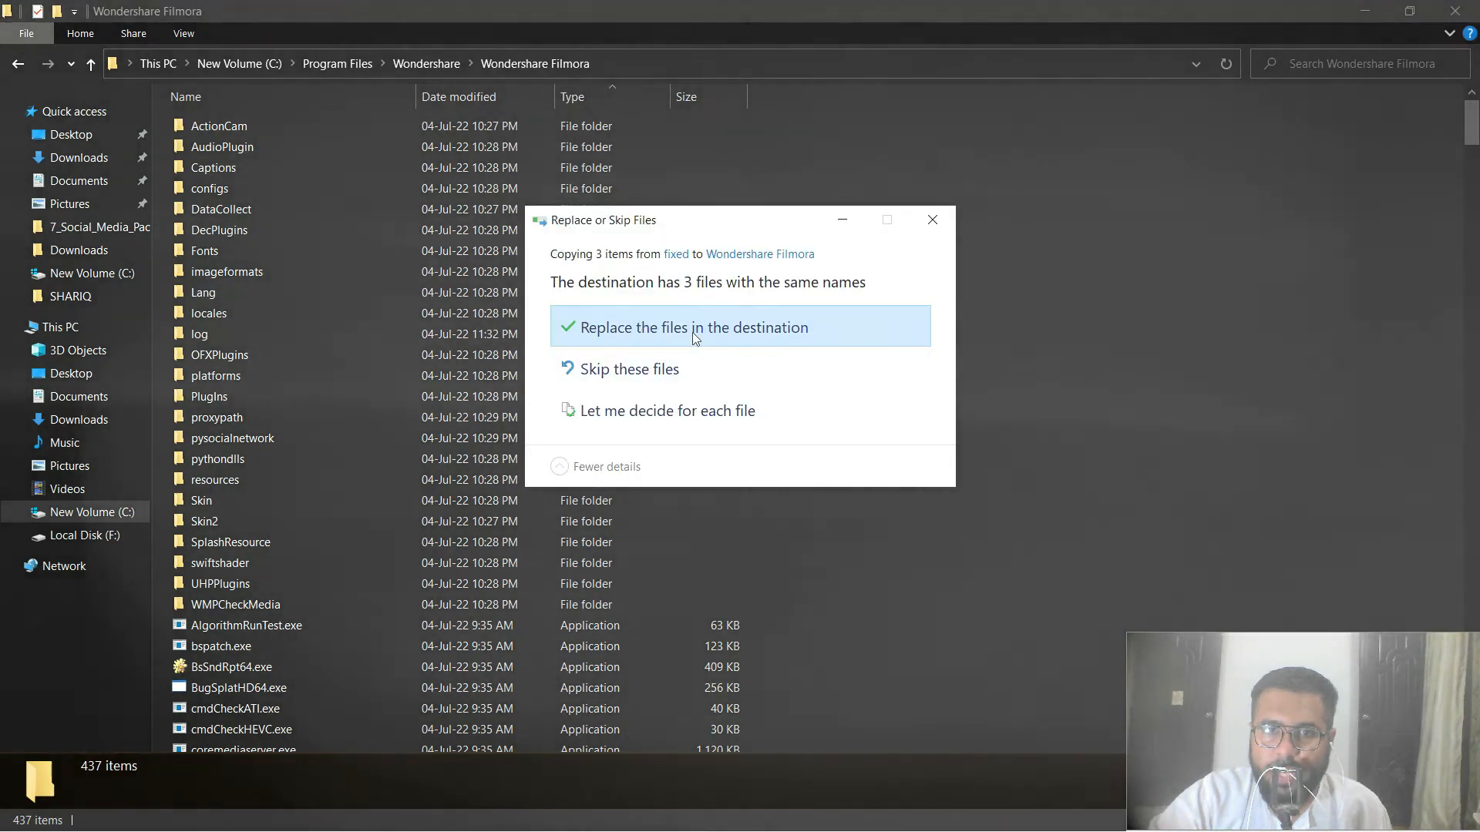
{"action": "left_click", "coordinate": [692, 327]}
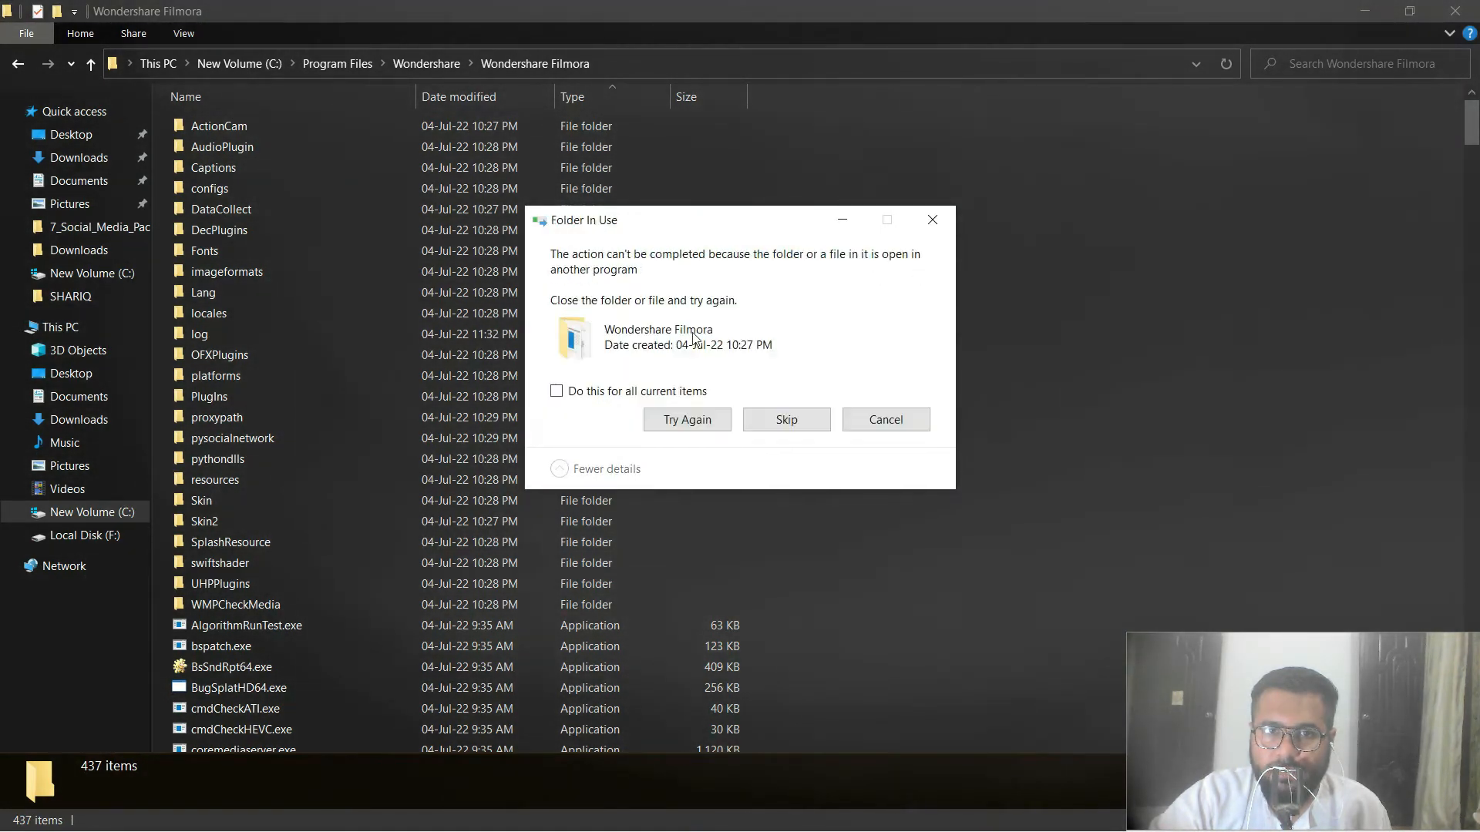
{"action": "left_click", "coordinate": [557, 390]}
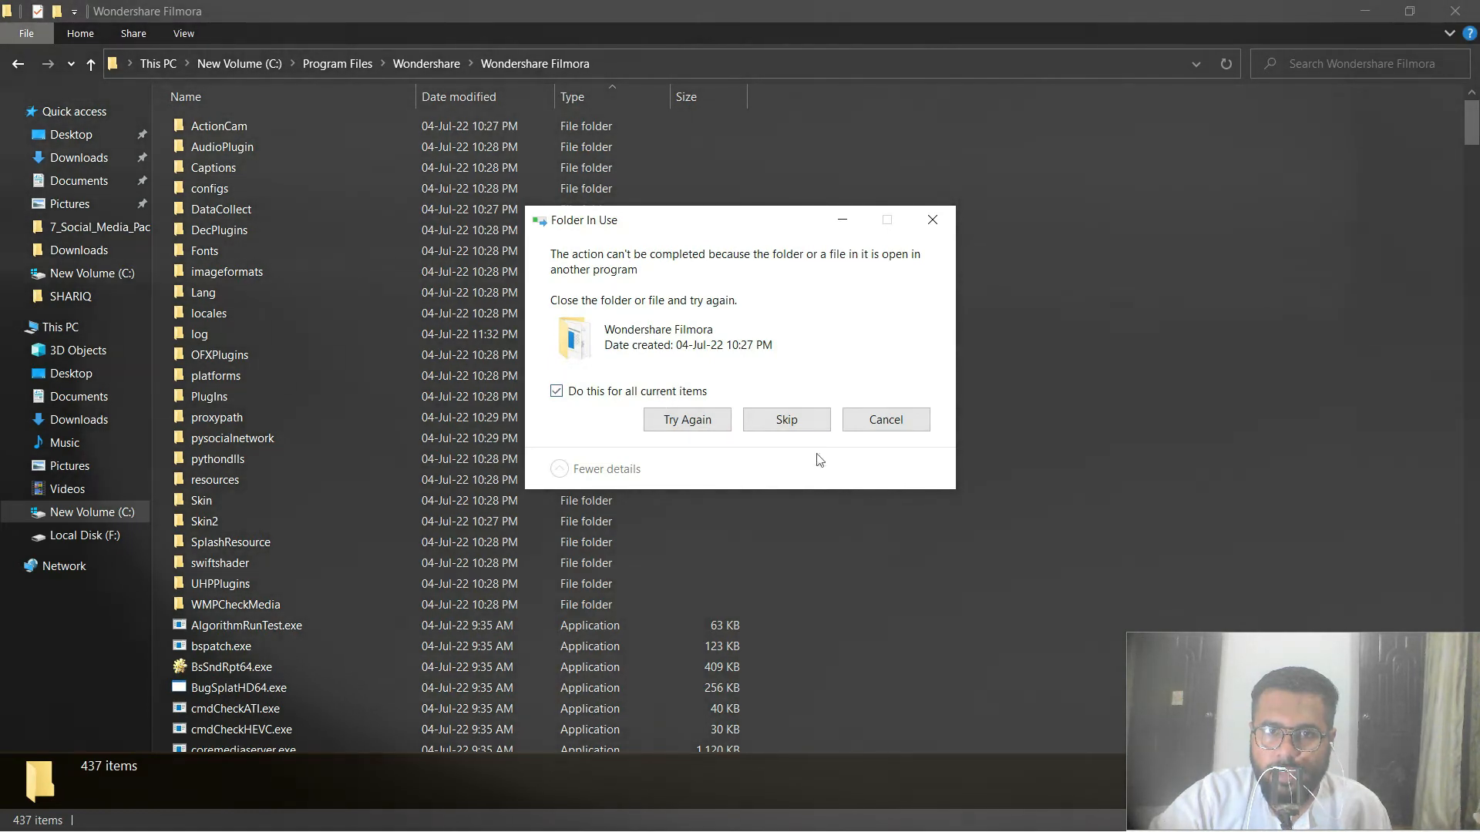
- Relaunch Wondershare Filmora from the taskbar after the in-use files blocked the paste
{"action": "left_click", "coordinate": [13, 812]}
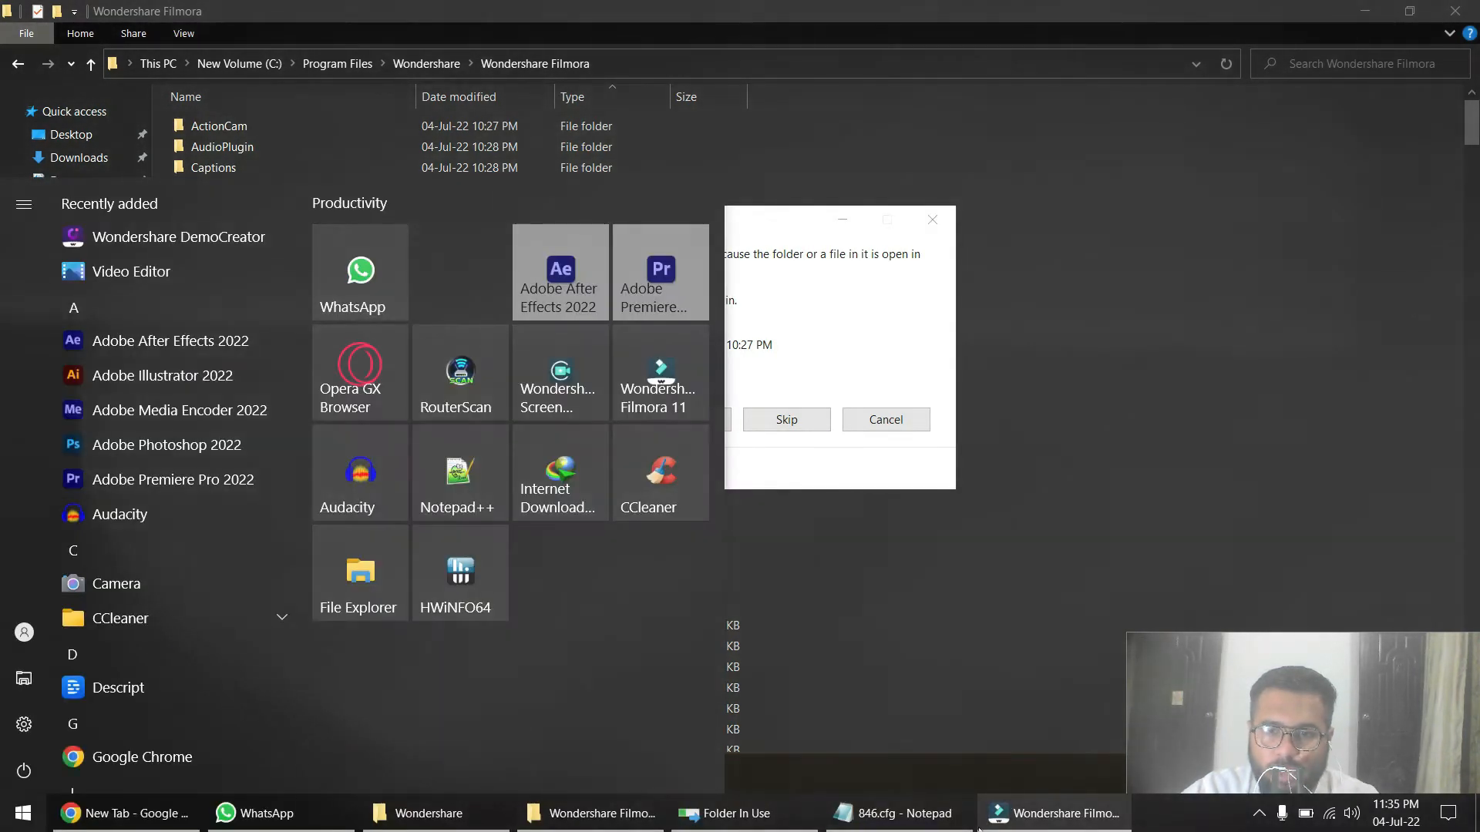
{"action": "left_click", "coordinate": [1060, 813]}
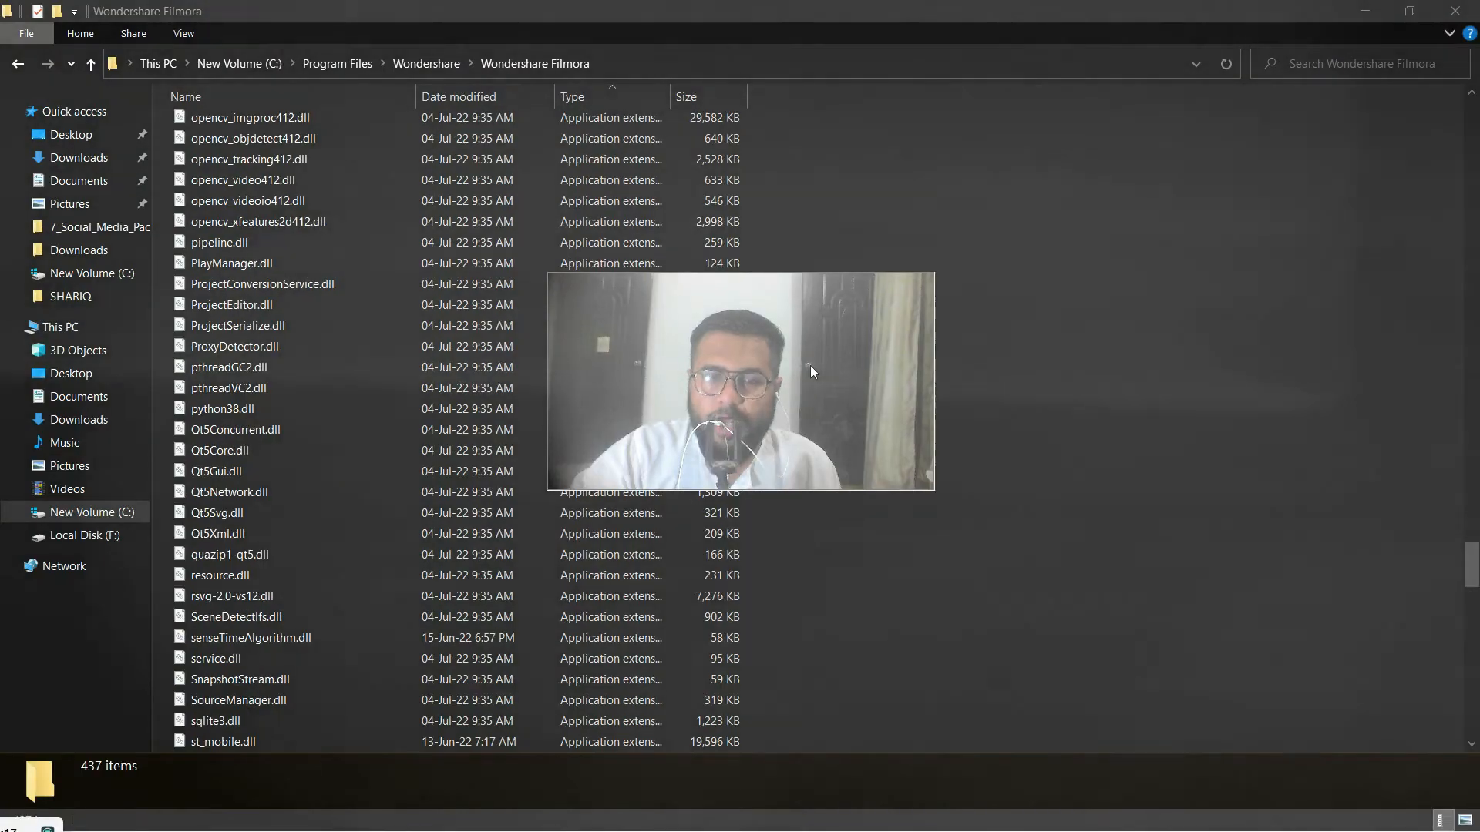
{"action": "left_click", "coordinate": [234, 430]}
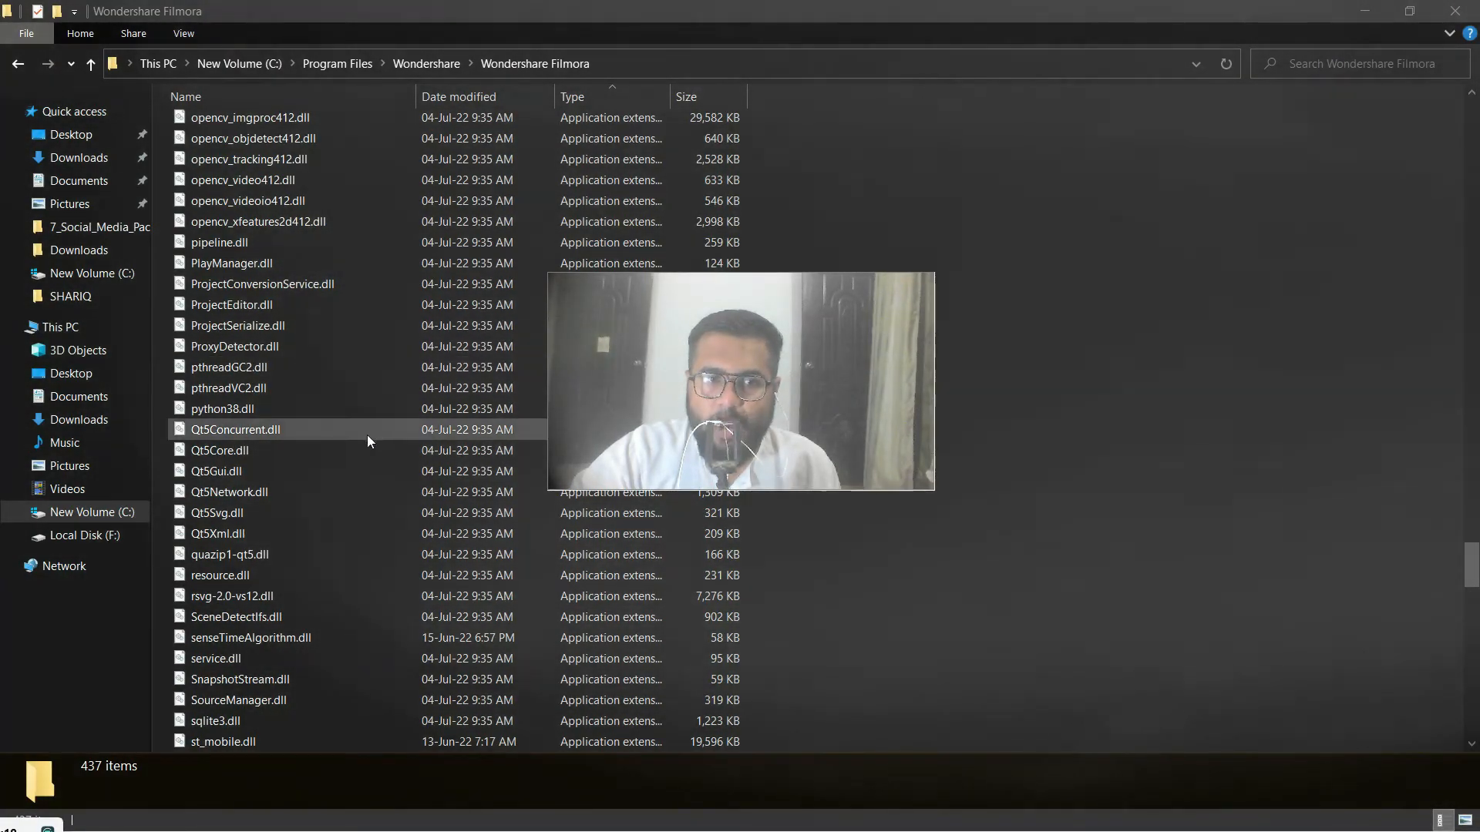
{"action": "mouse_move", "coordinate": [567, 303]}
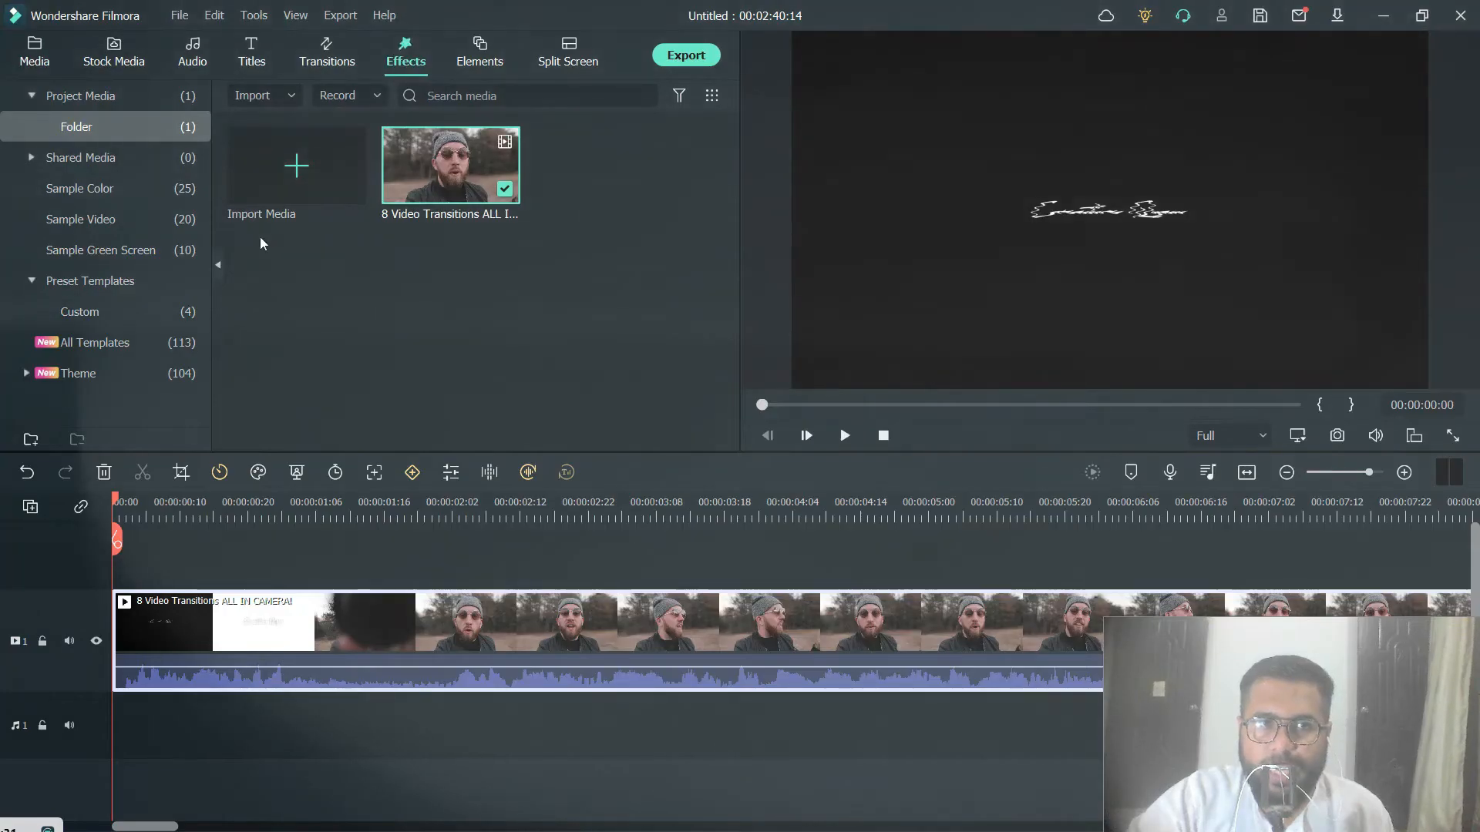
- Add the Angel AR sticker above the clip and scrub the ruler to see the halo and blush
{"action": "left_click", "coordinate": [405, 53]}
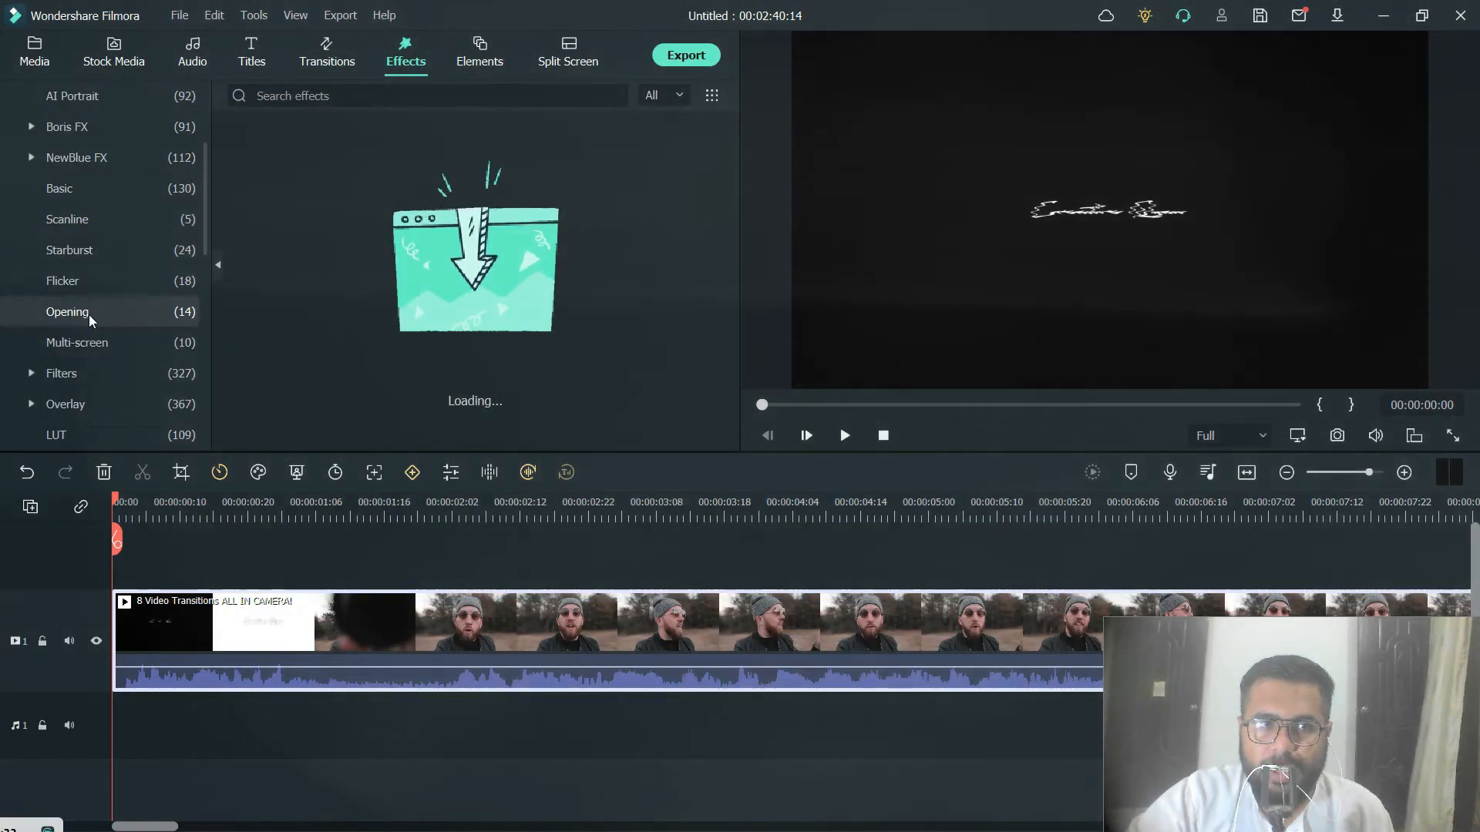
{"action": "scroll", "scroll_direction": "down", "scroll_amount": 3}
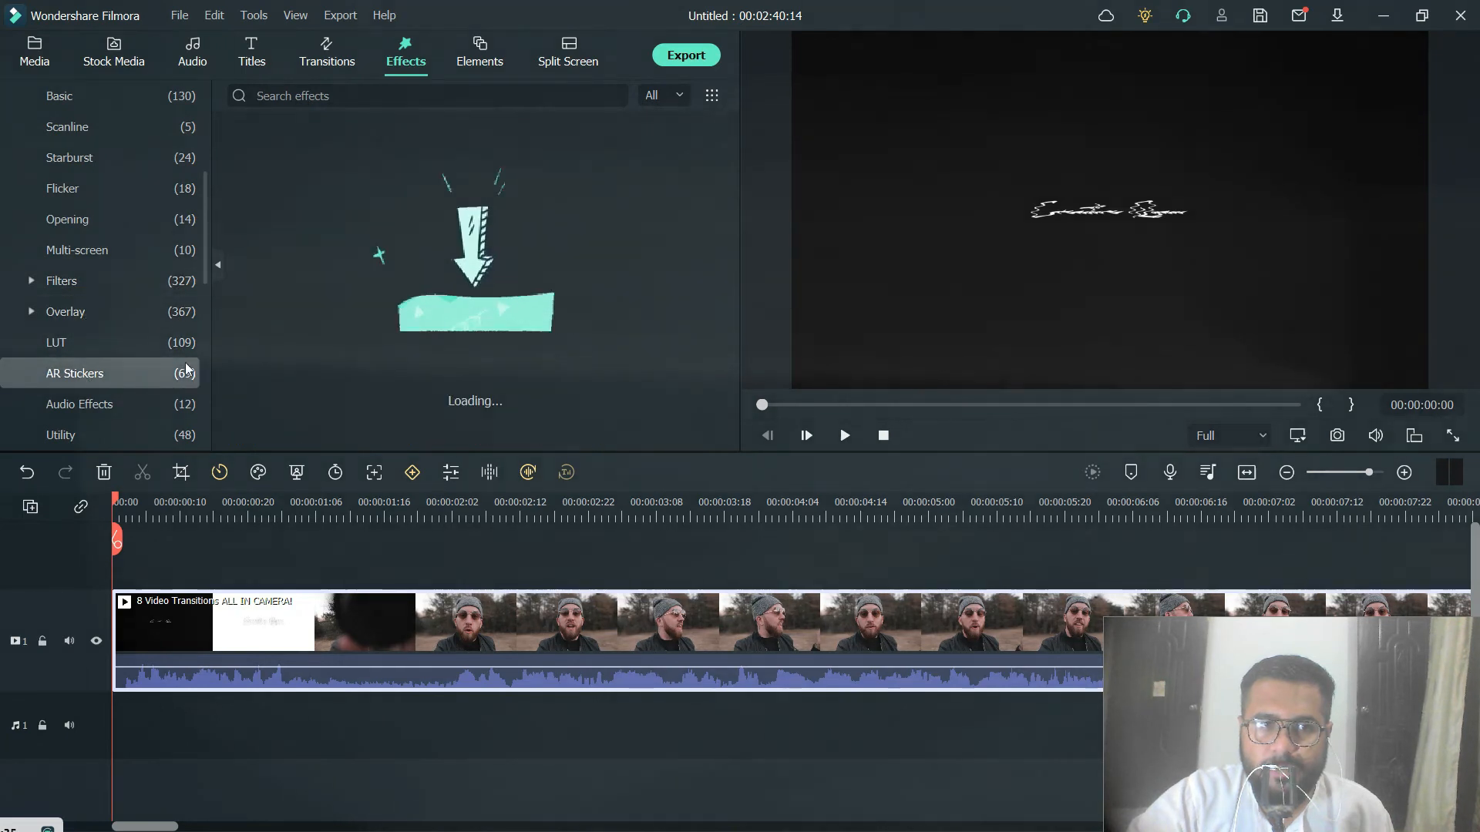
{"action": "left_click", "coordinate": [74, 373]}
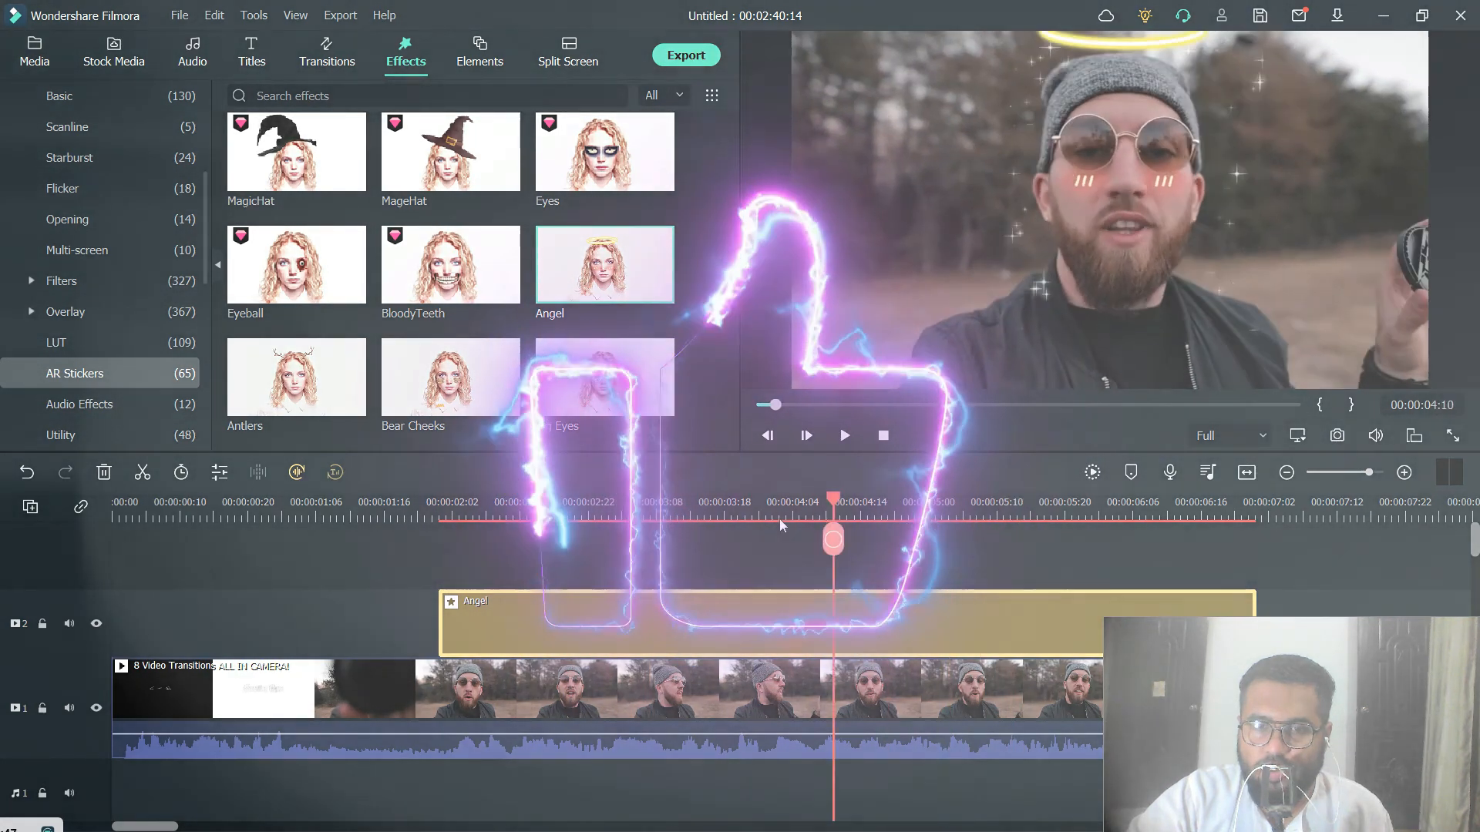
{"action": "left_click", "coordinate": [458, 500]}
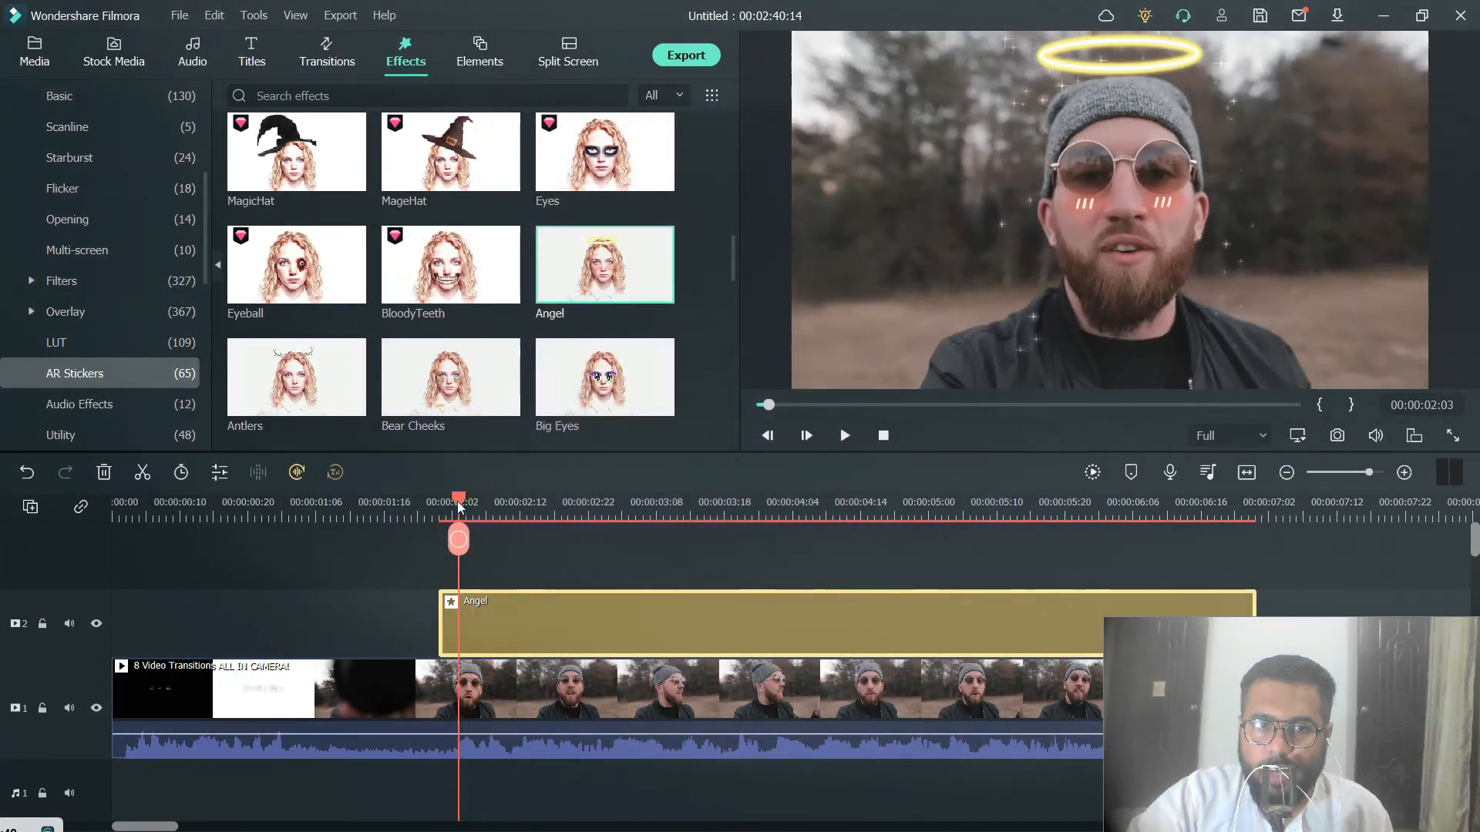
{"action": "left_click", "coordinate": [955, 501]}
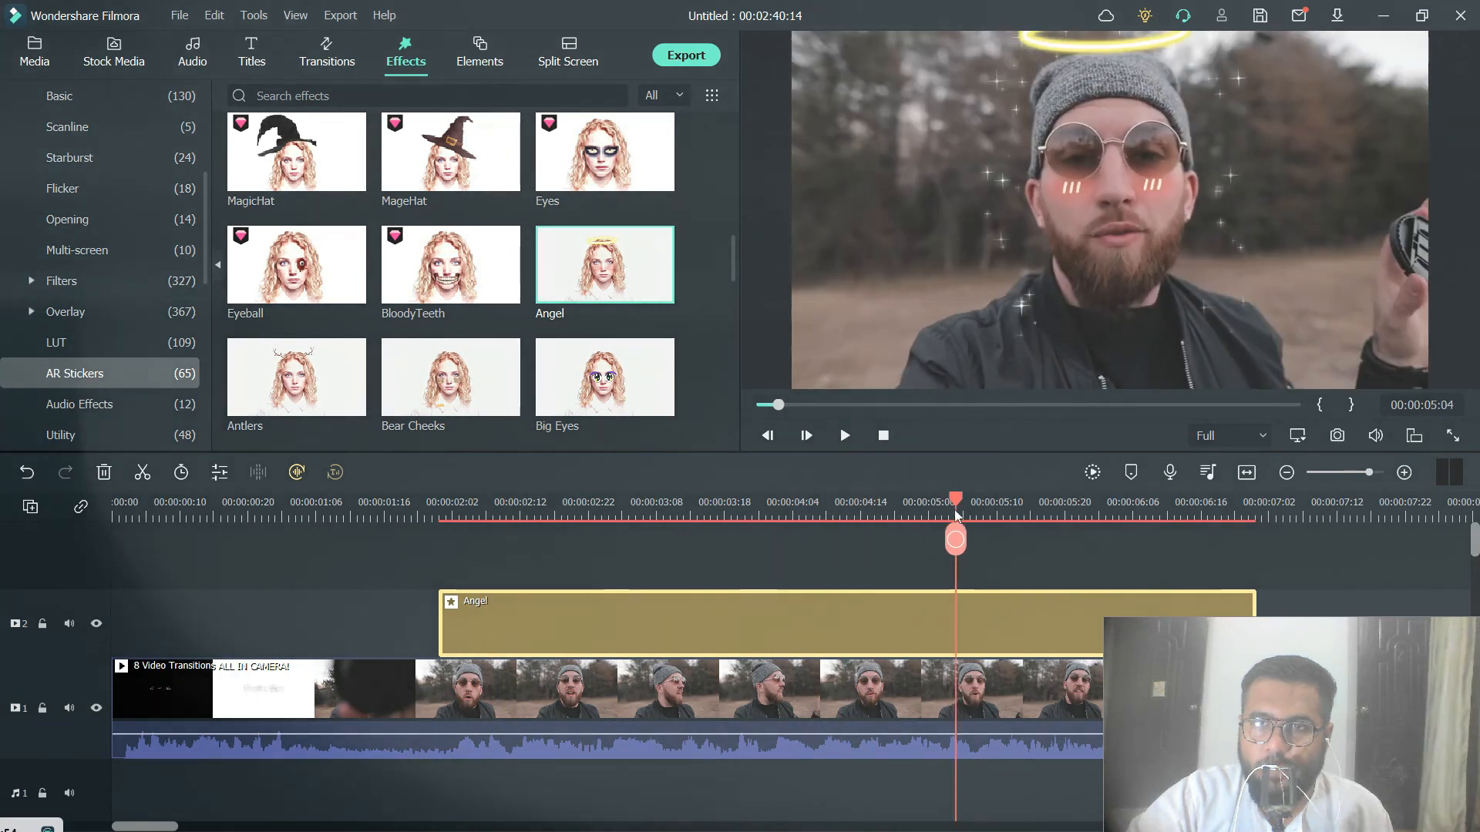
{"action": "left_click", "coordinate": [1123, 500]}
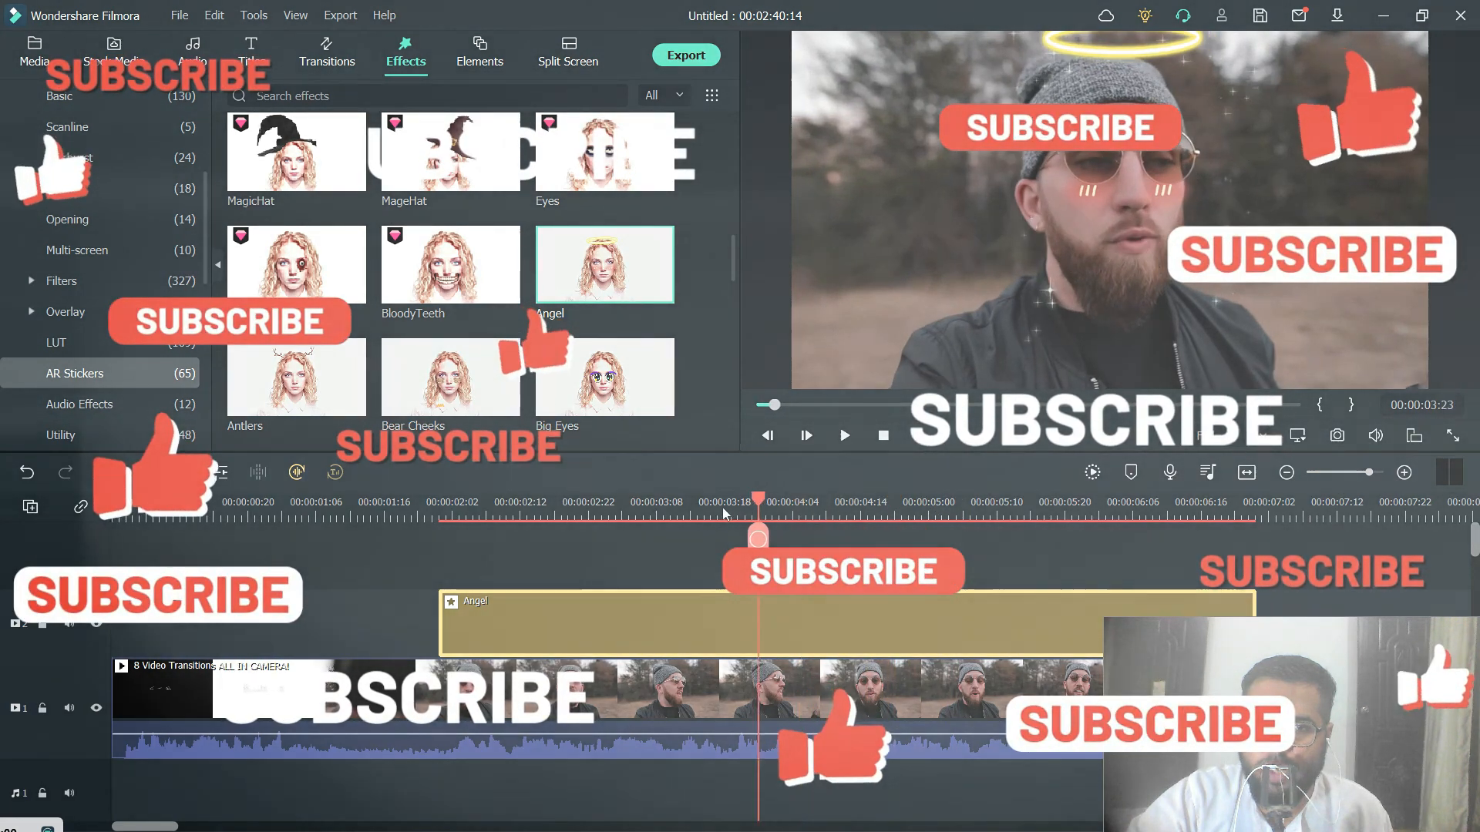
{"action": "left_click", "coordinate": [628, 501]}
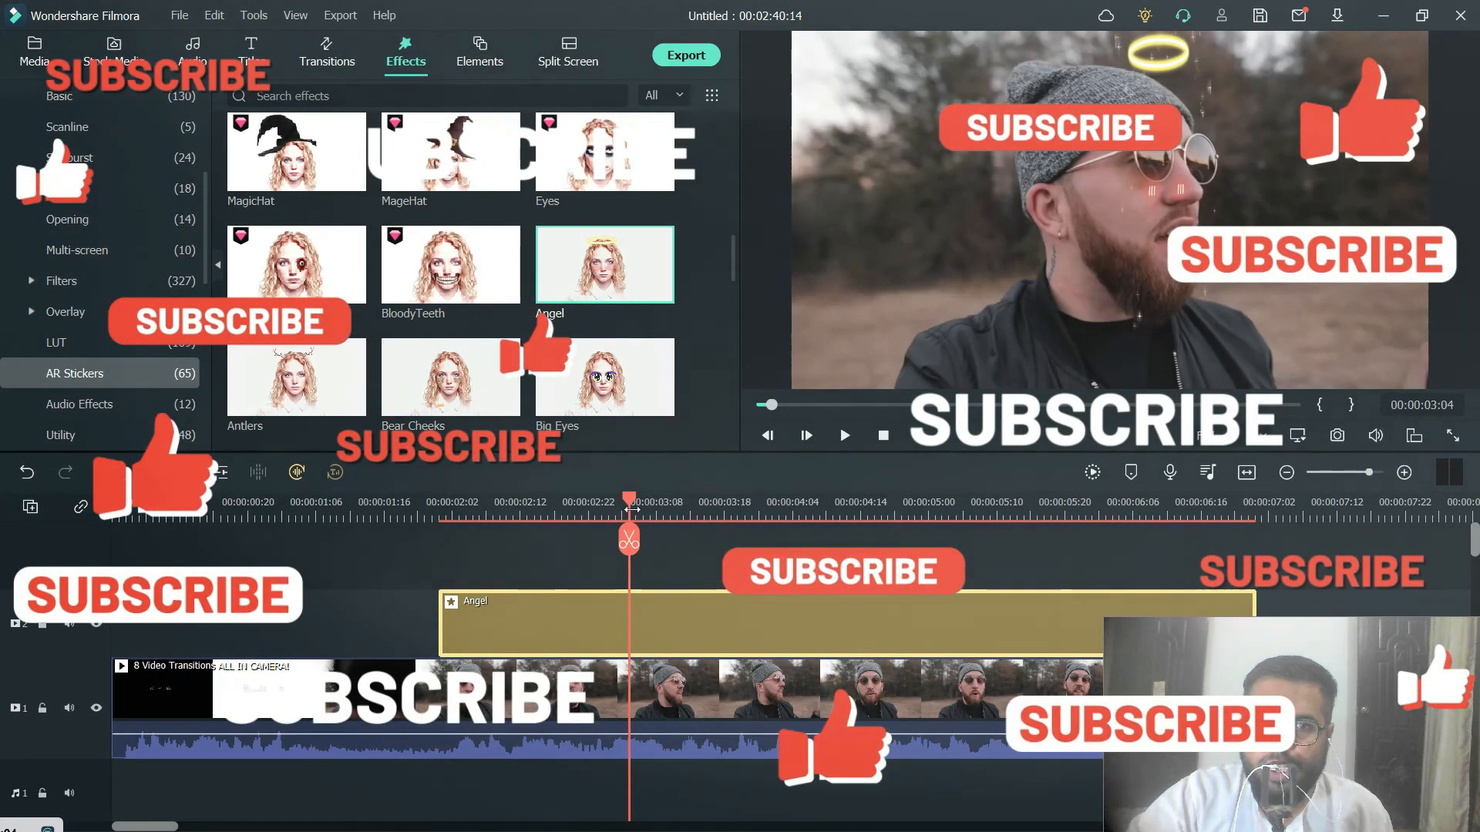
{"action": "mouse_move", "coordinate": [629, 537]}
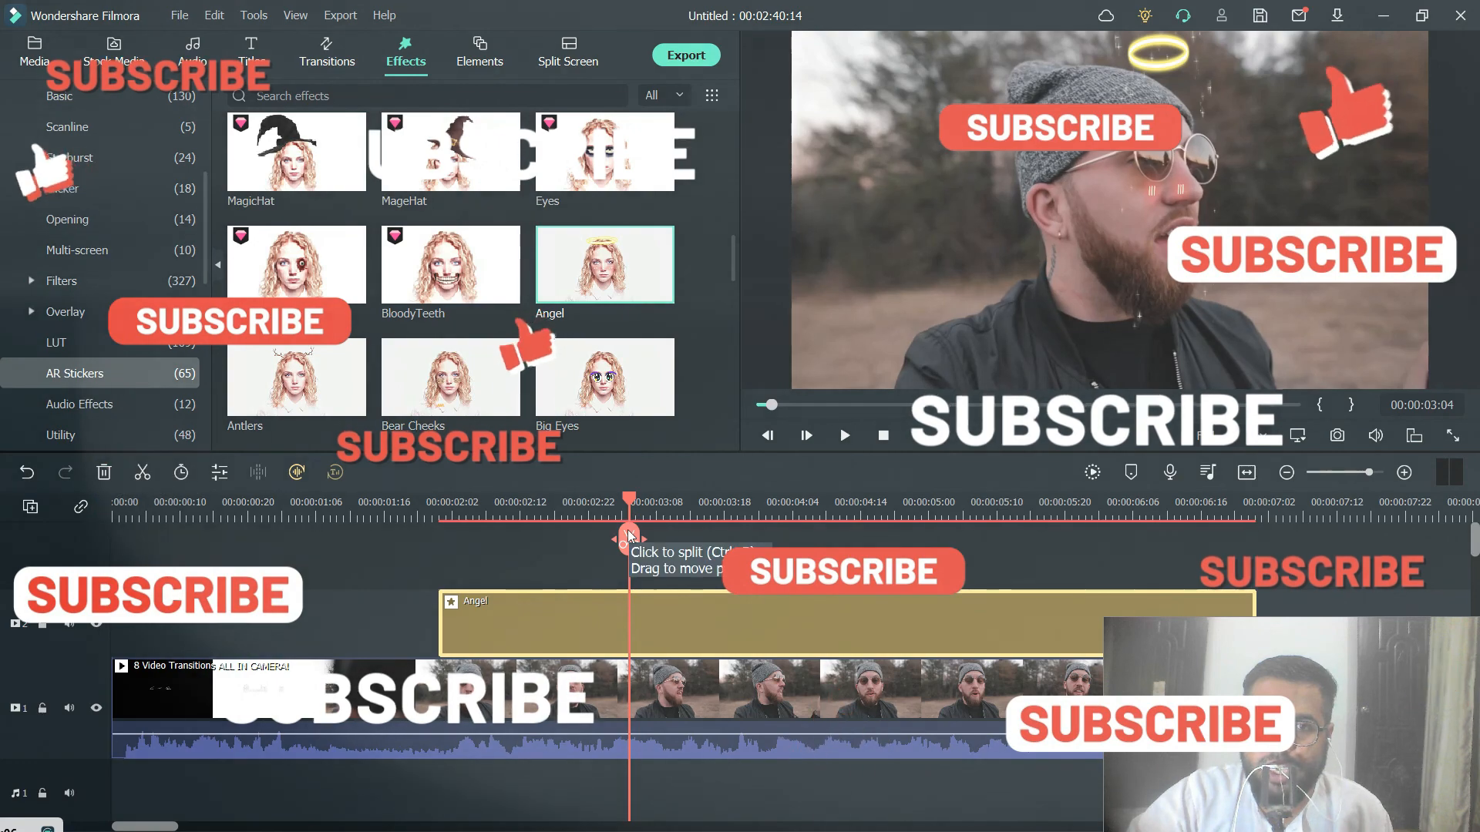